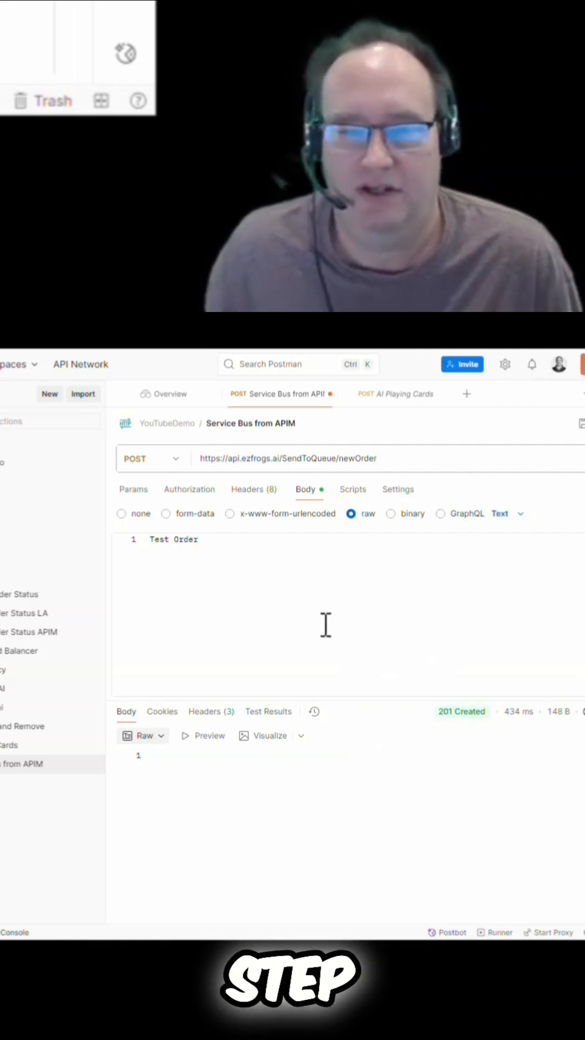
pyautogui.moveTo(179, 594)
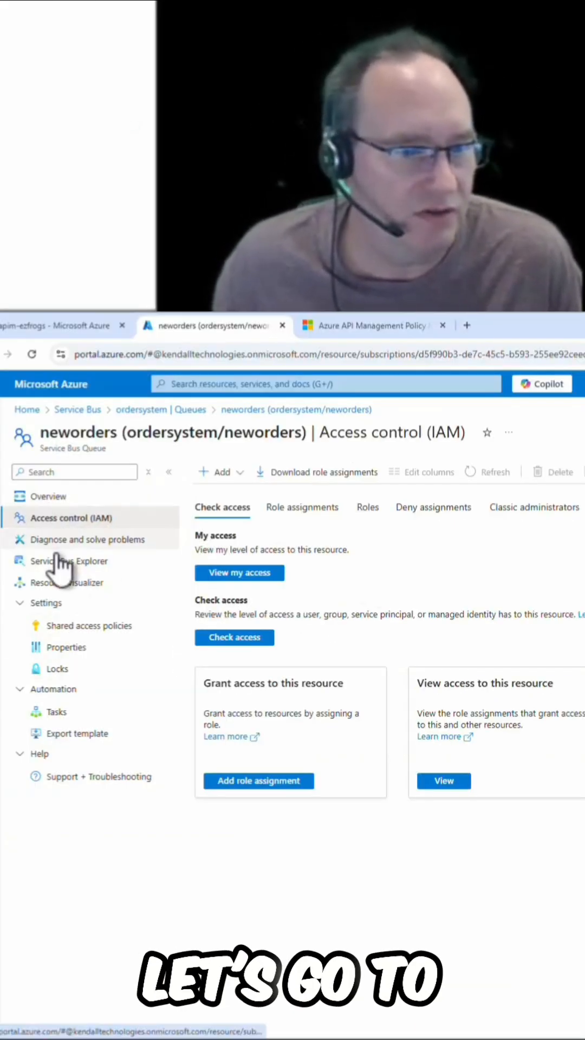
# In Service Bus Explorer for the neworders queue, peek from start to load its two messages
pyautogui.click(71, 560)
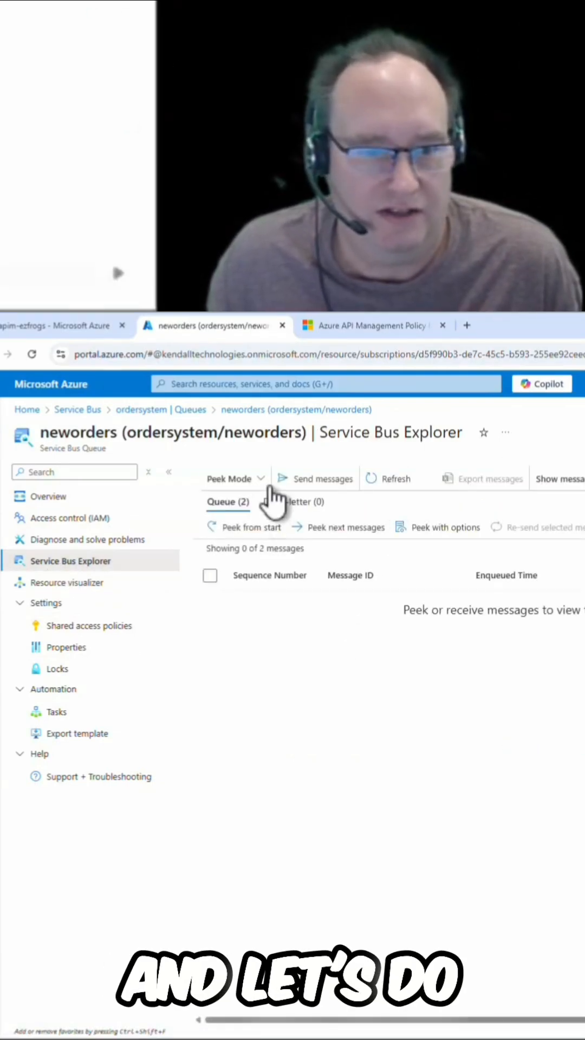
pyautogui.click(235, 477)
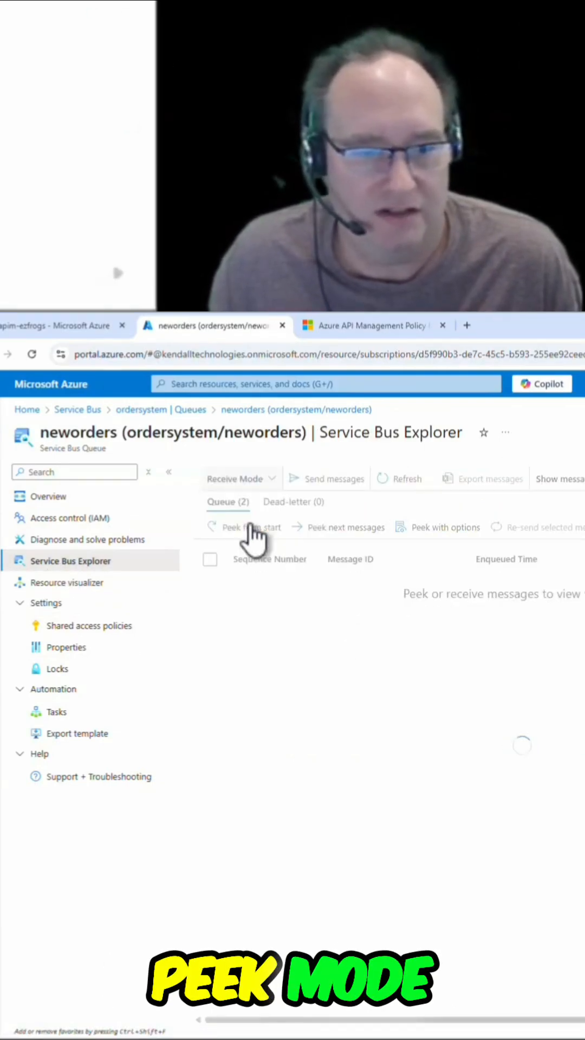